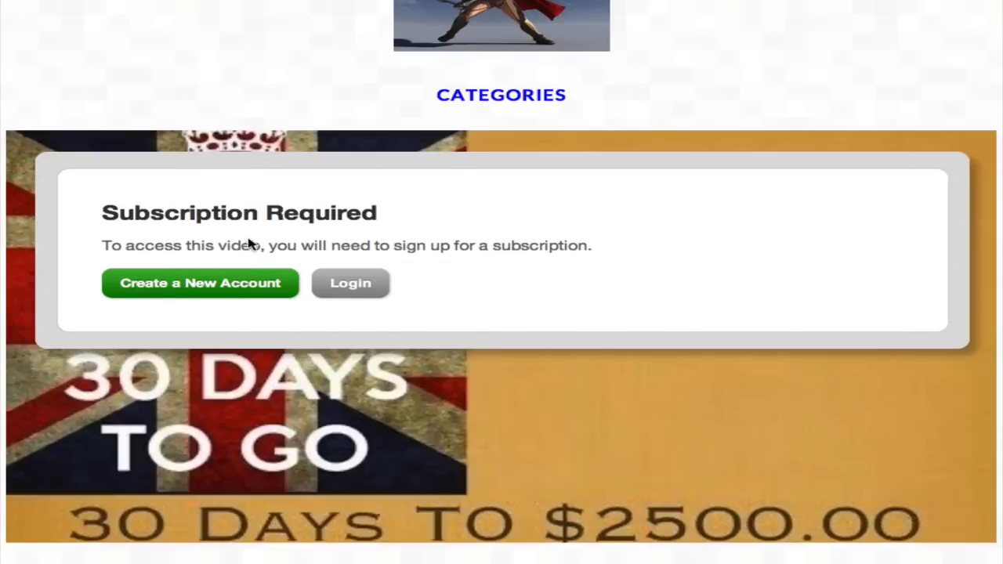
# Step: Choose 'Create a New Account' from the Subscription Required popup
pyautogui.click(199, 282)
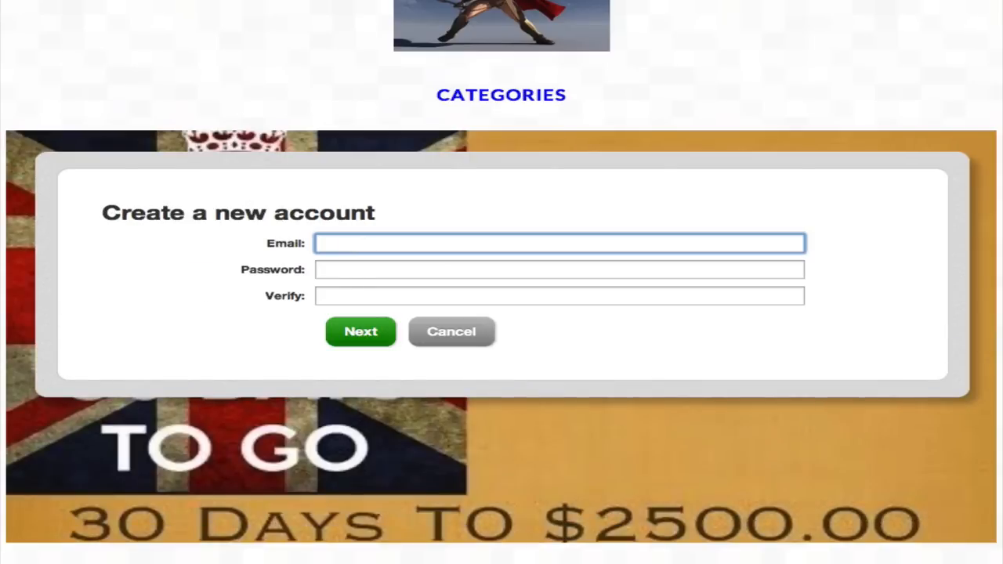
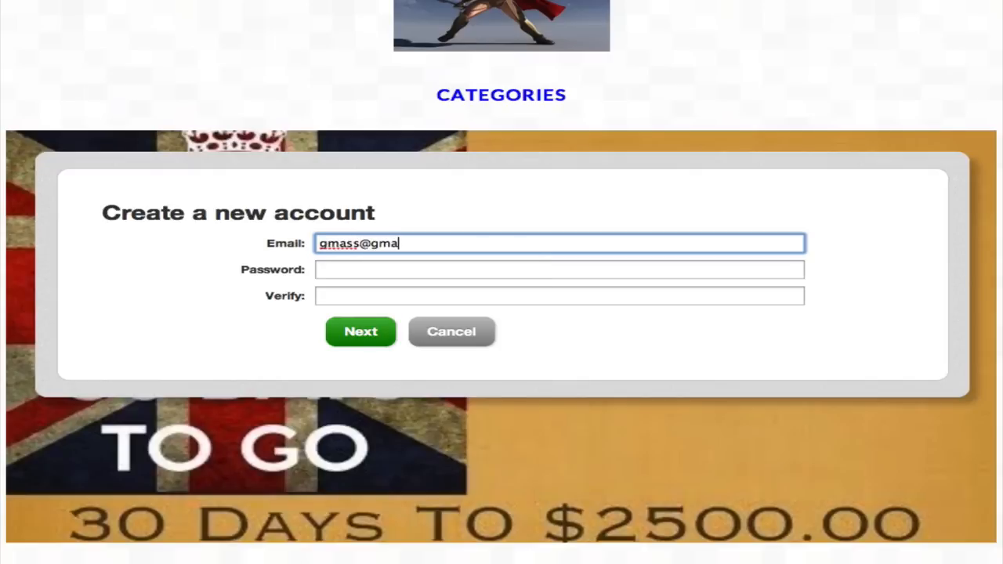
pyautogui.click(559, 269)
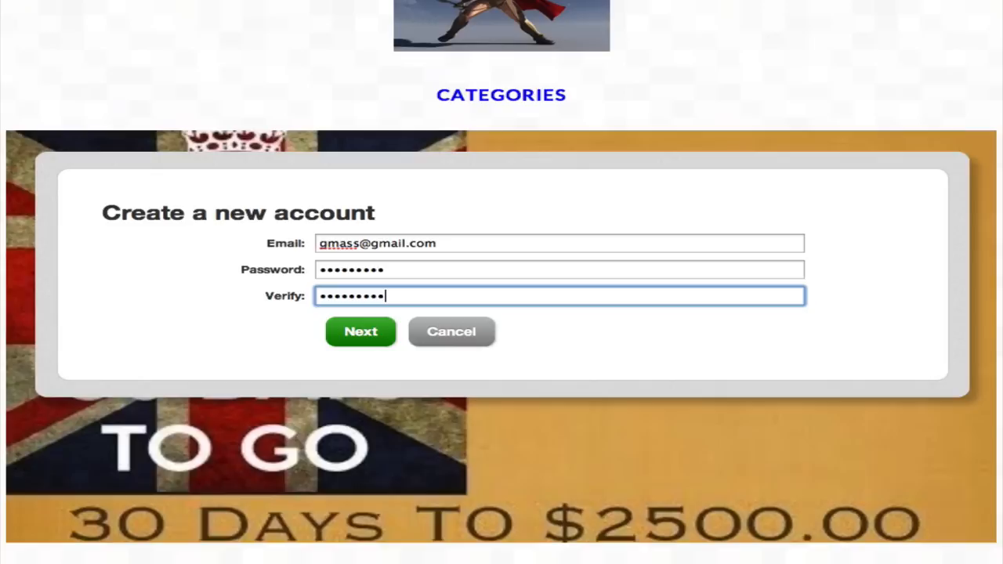
pyautogui.click(360, 331)
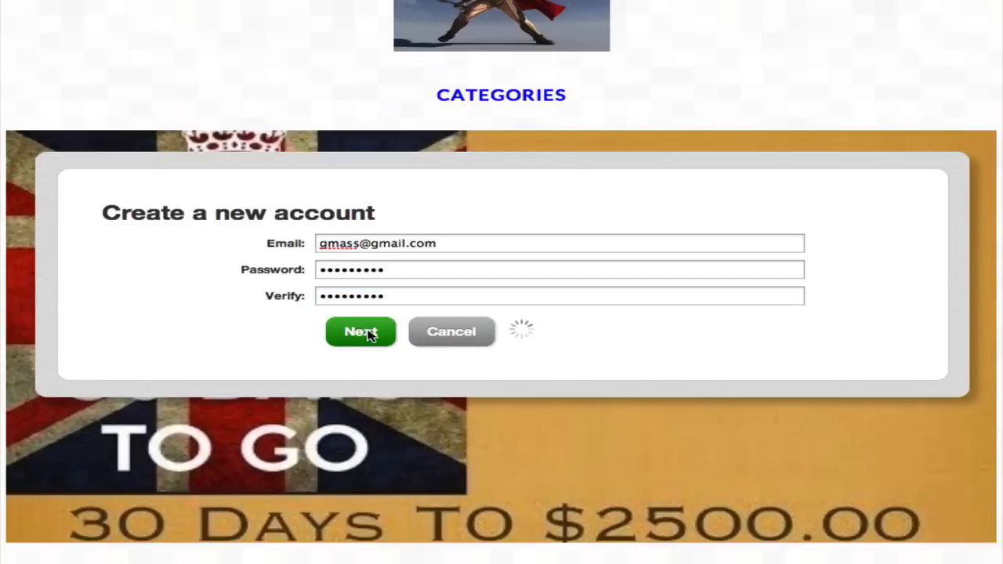
pyautogui.click(360, 332)
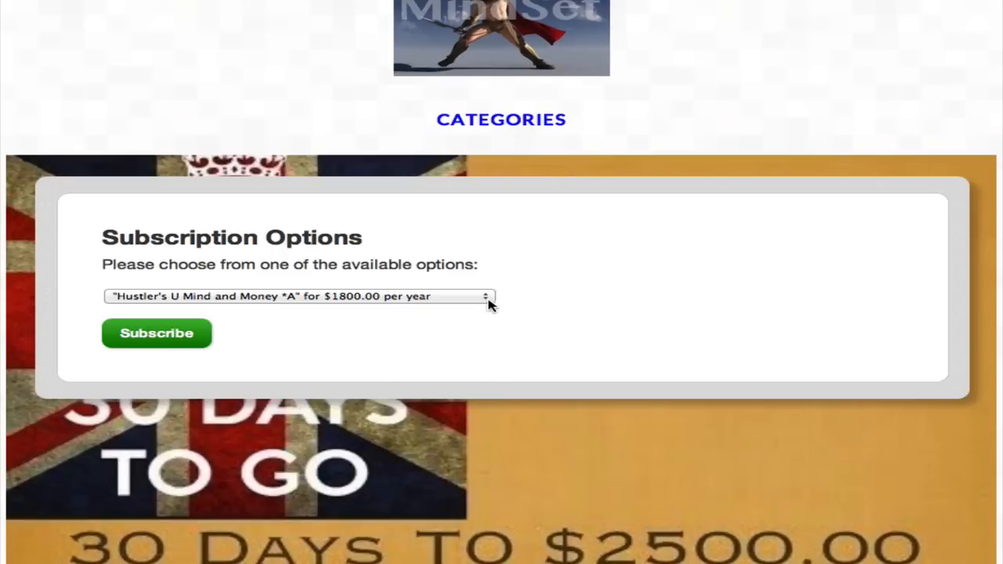
# Step: Pick the '30 Days To $2500' plan at $99.00 per month and subscribe
pyautogui.click(298, 296)
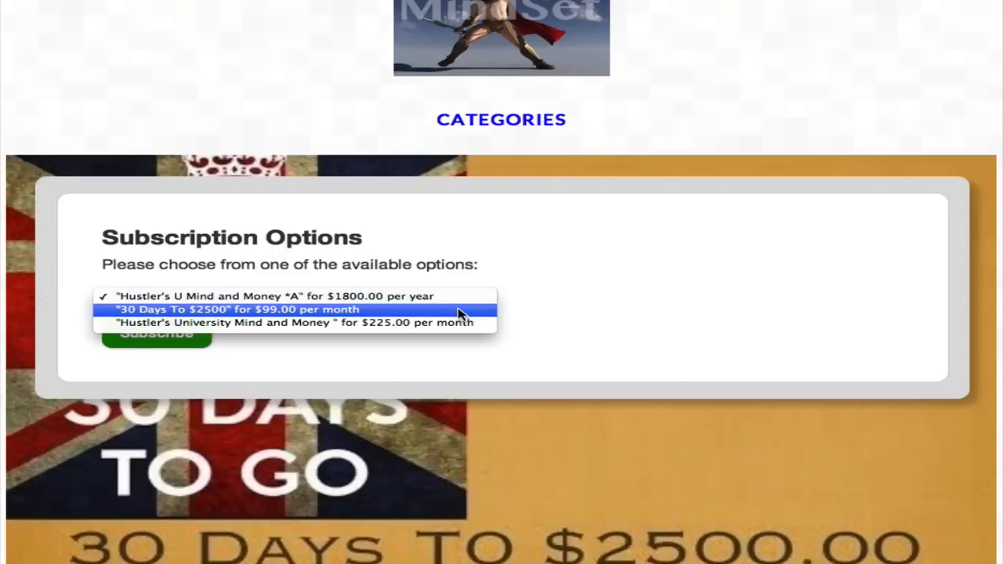
pyautogui.click(237, 309)
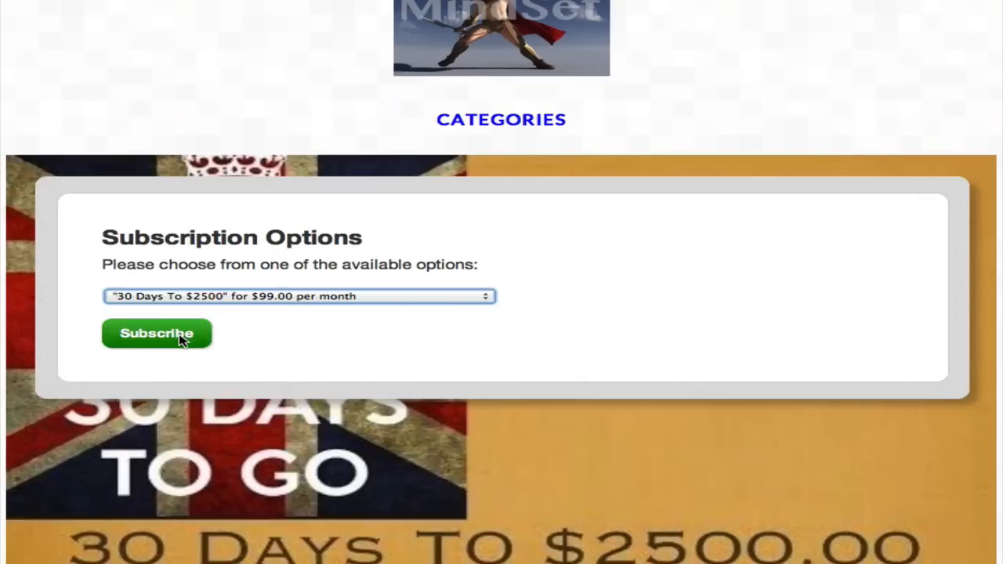
pyautogui.click(156, 333)
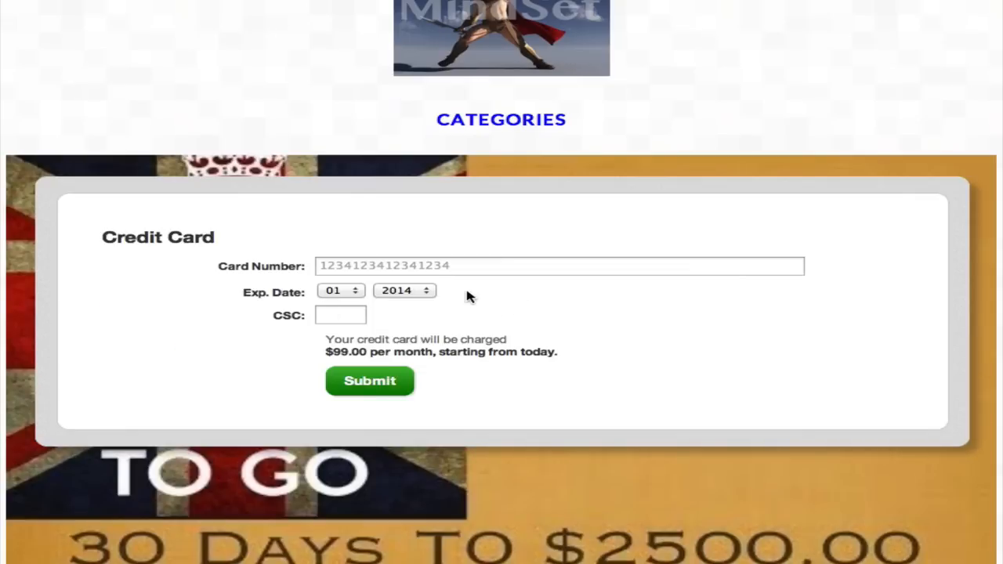